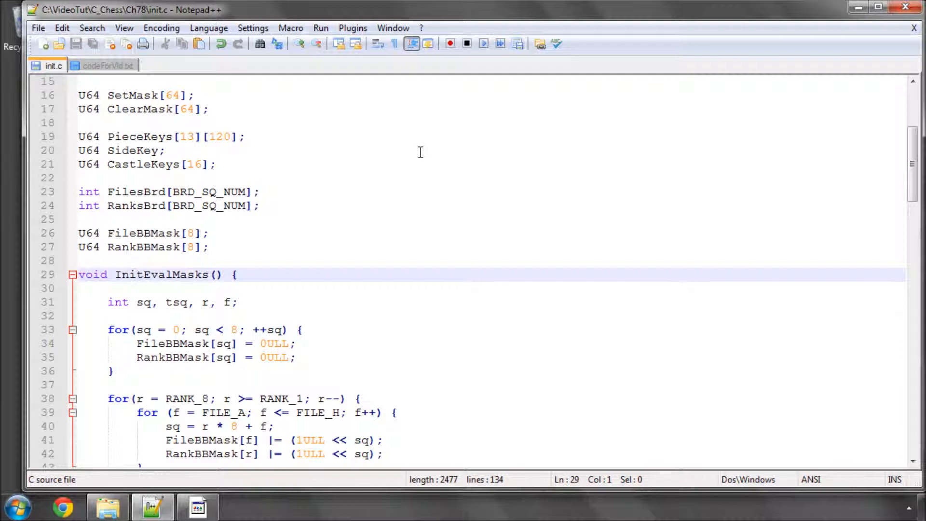
pyautogui.moveTo(235, 146)
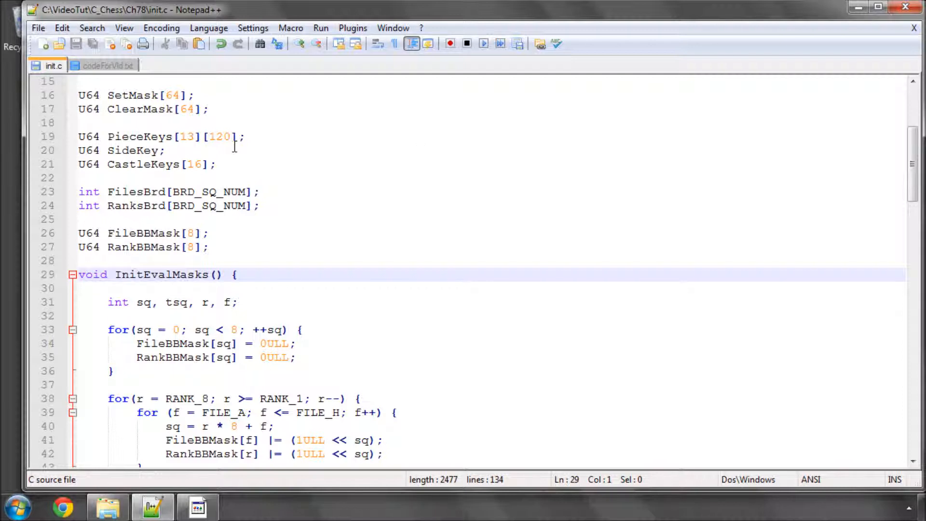
# - Copy the BlackPassedMask, WhitePassedMark and IsolatedMask declarations from codeForVid.txt into init.c below RankBBMask
pyautogui.click(103, 64)
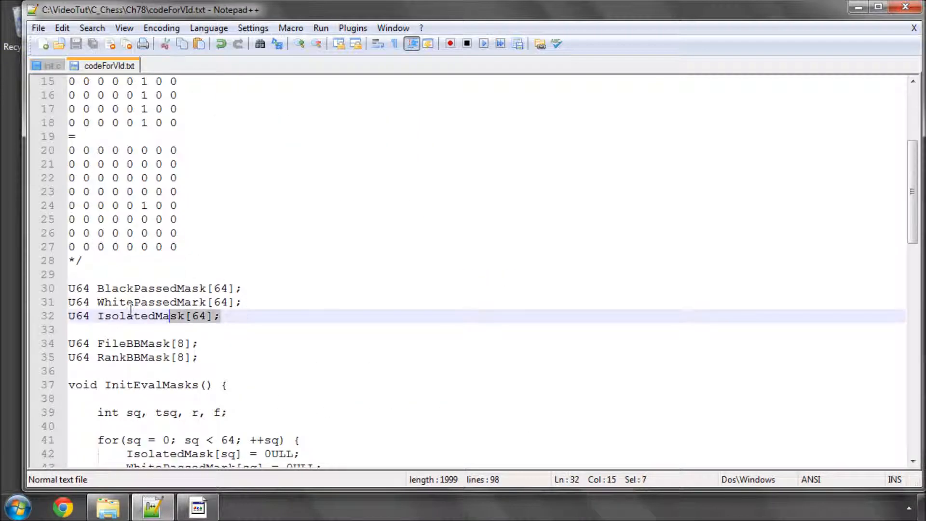
pyautogui.click(48, 65)
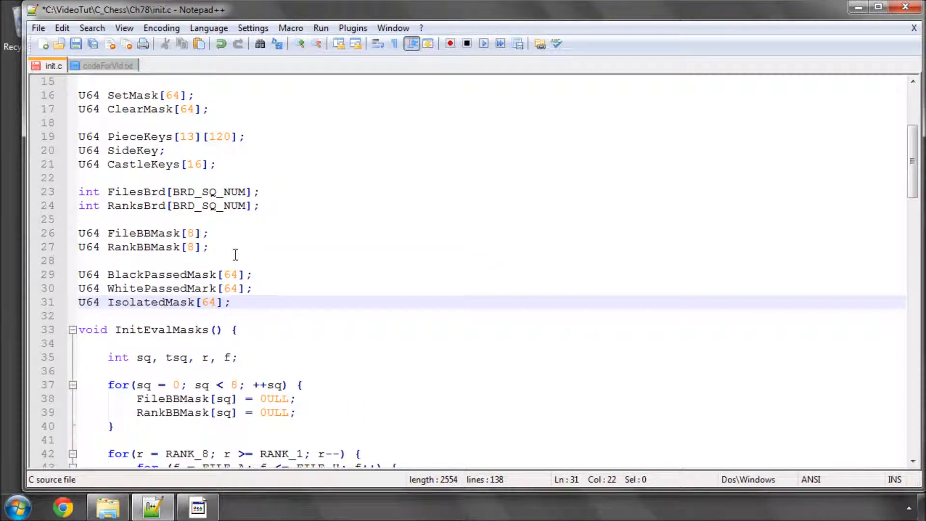
# - Start a /* */ comment below the declarations with a first row of zeros
pyautogui.click(171, 274)
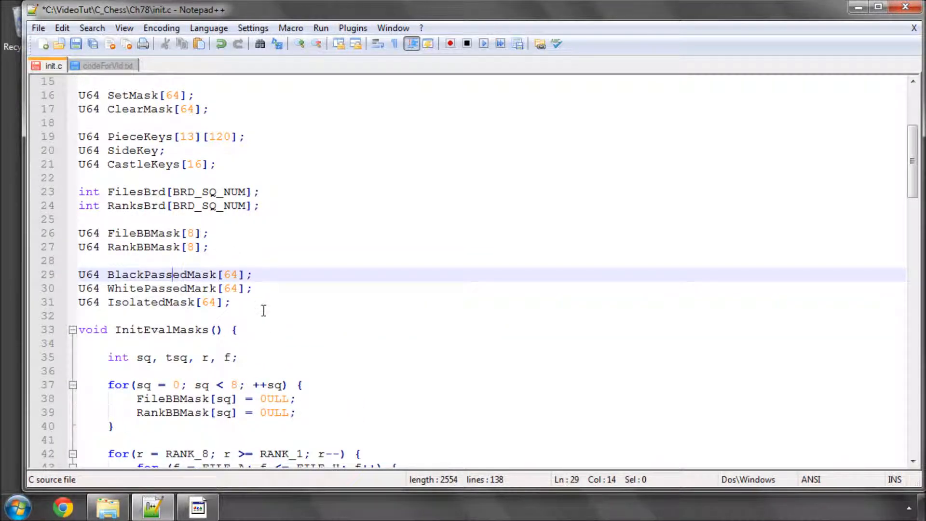
pyautogui.press('Enter')
pyautogui.write('*/')
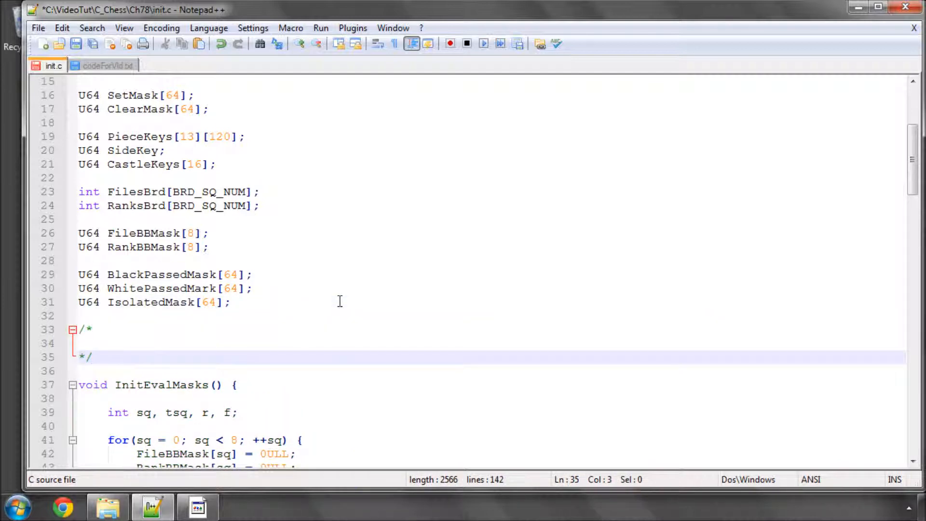
pyautogui.press('Enter')
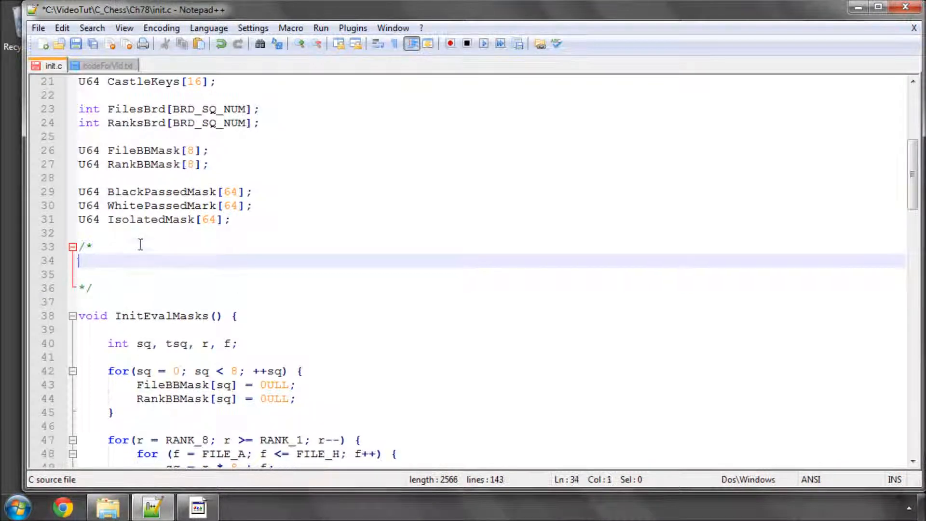
pyautogui.write('0 0 0 0 0 0 0 0')
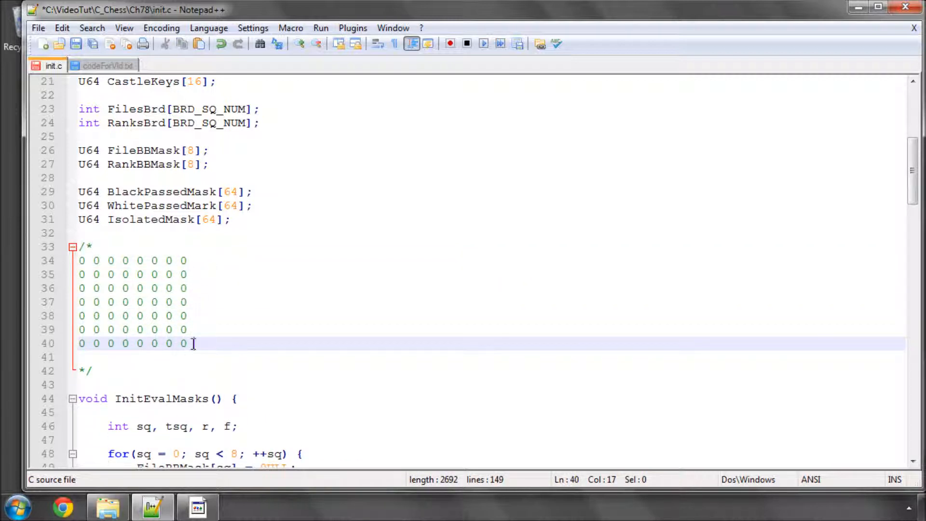
# - Copy the zero rows into an 8x8 grid and mark the pawn's square with x
pyautogui.click(162, 357)
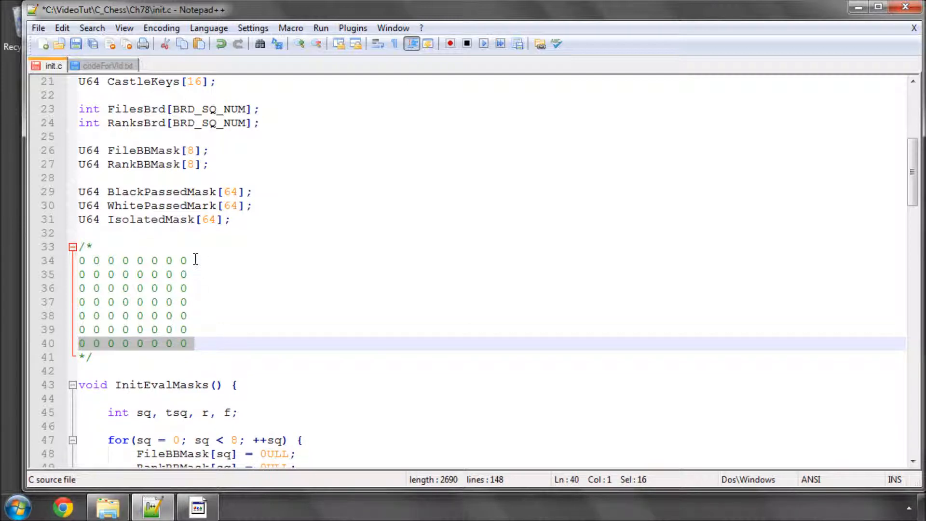
pyautogui.click(188, 344)
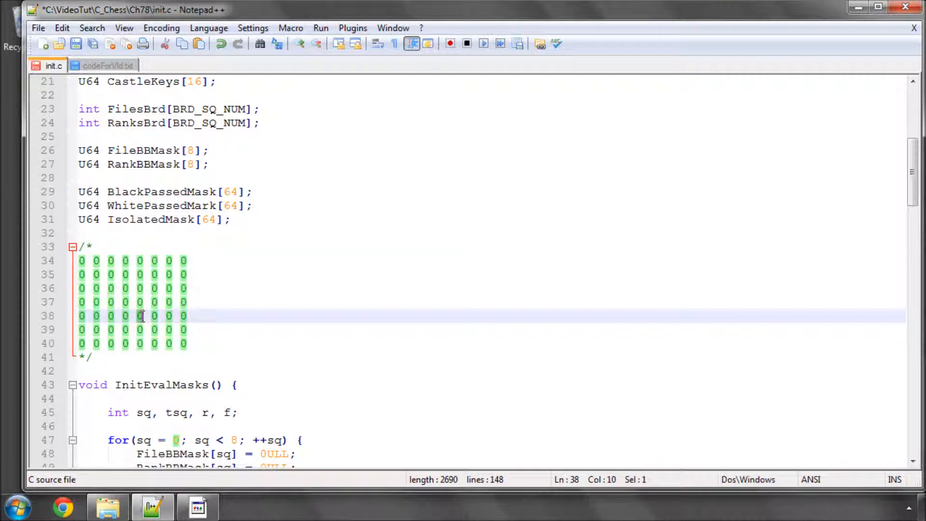
pyautogui.click(138, 316)
pyautogui.write('x')
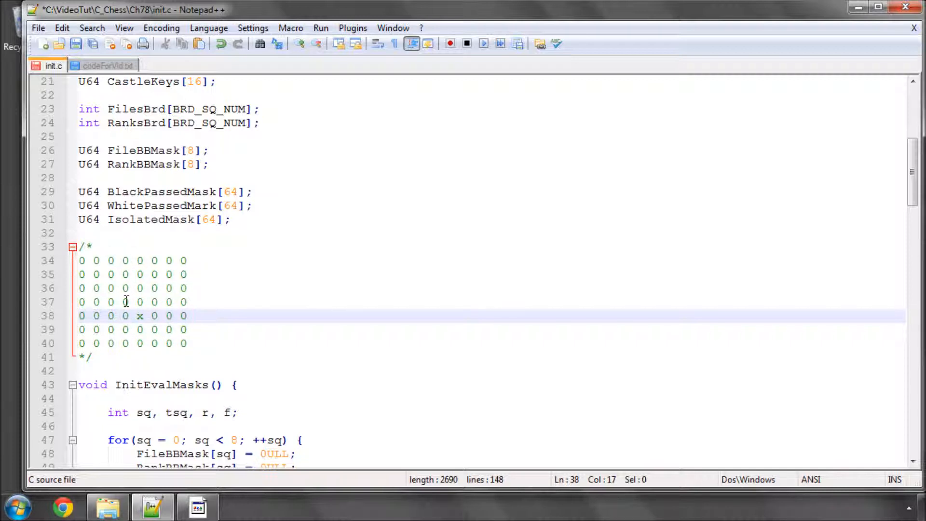
pyautogui.click(192, 315)
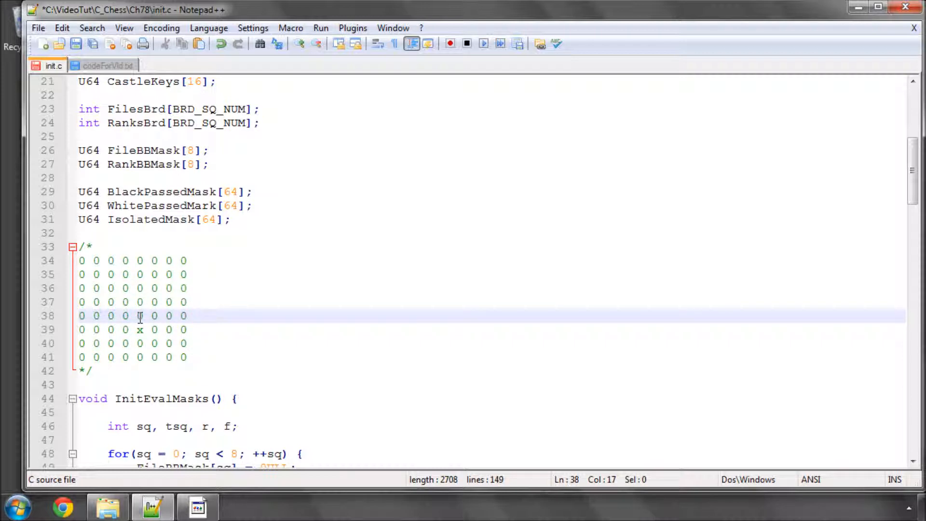
pyautogui.moveTo(161, 315)
pyautogui.write('1 1 1')
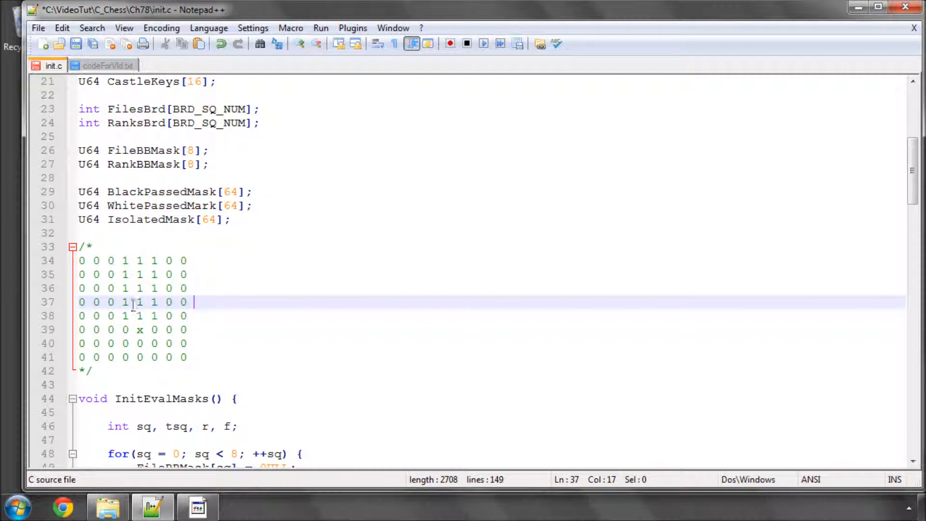
# - Mark the pawn square x in the grid and the squares ahead of it on its file and neighbours with 1
pyautogui.doubleClick(139, 330)
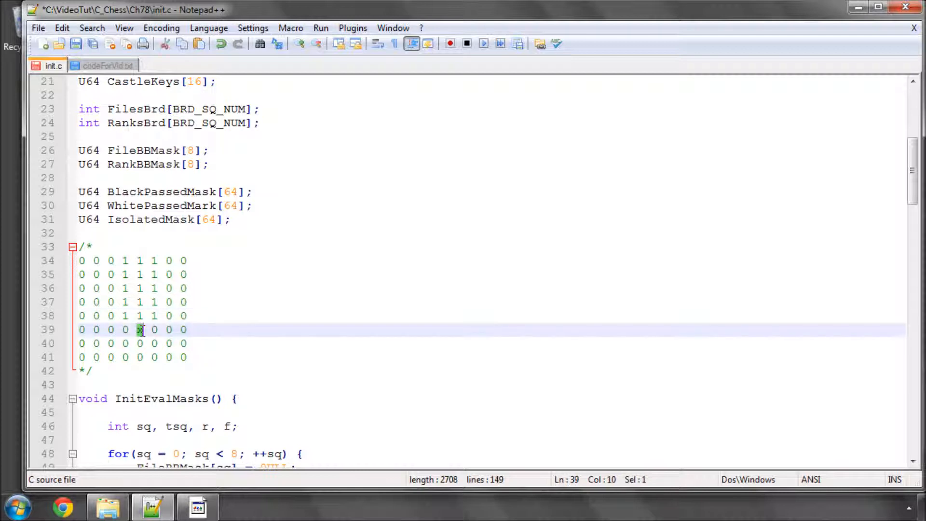
pyautogui.click(198, 357)
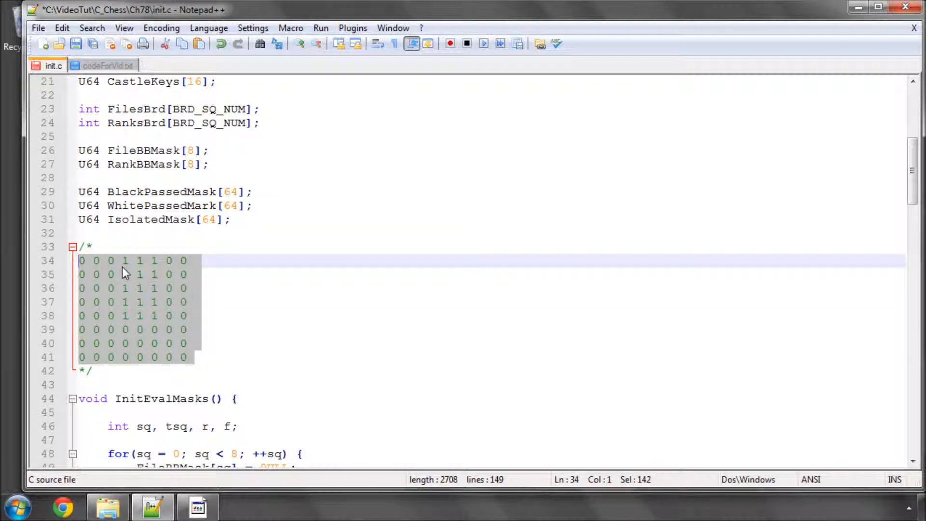
pyautogui.click(129, 260)
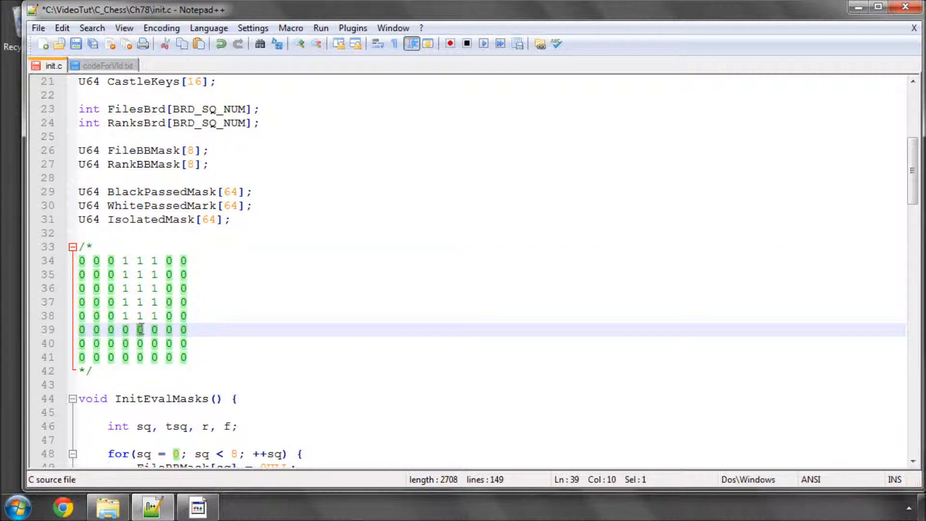
pyautogui.write('x')
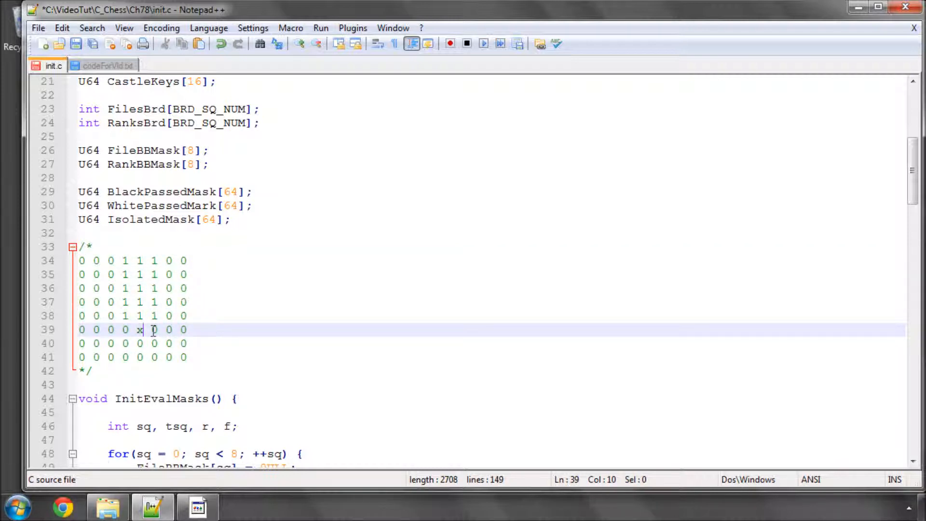
pyautogui.moveTo(145, 319)
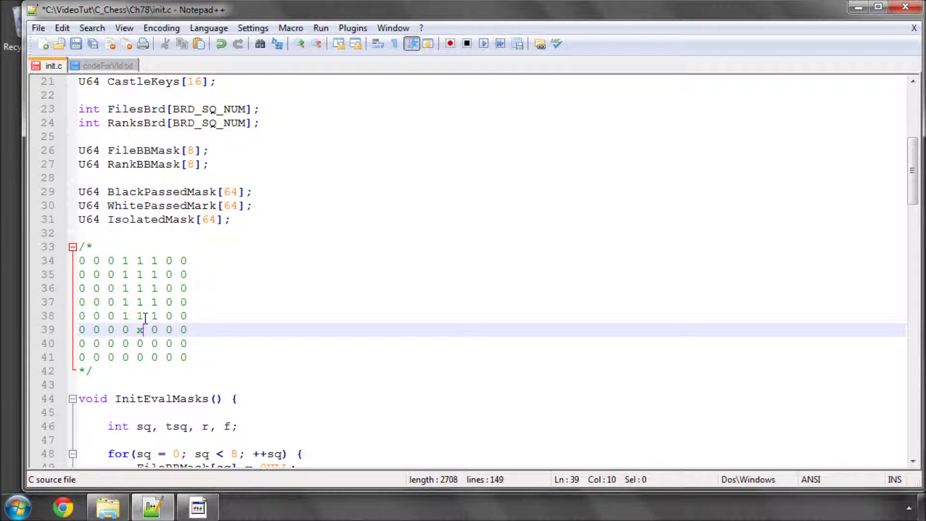
pyautogui.doubleClick(139, 330)
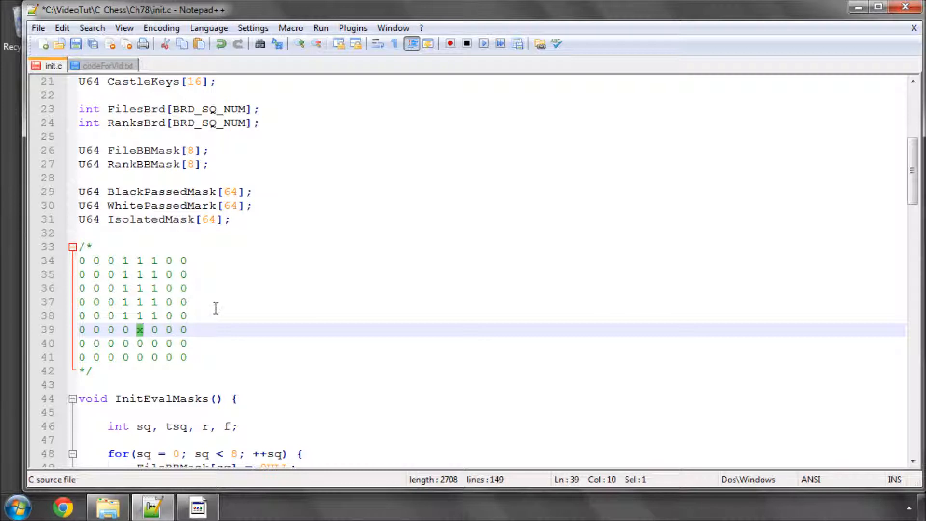
pyautogui.moveTo(167, 288)
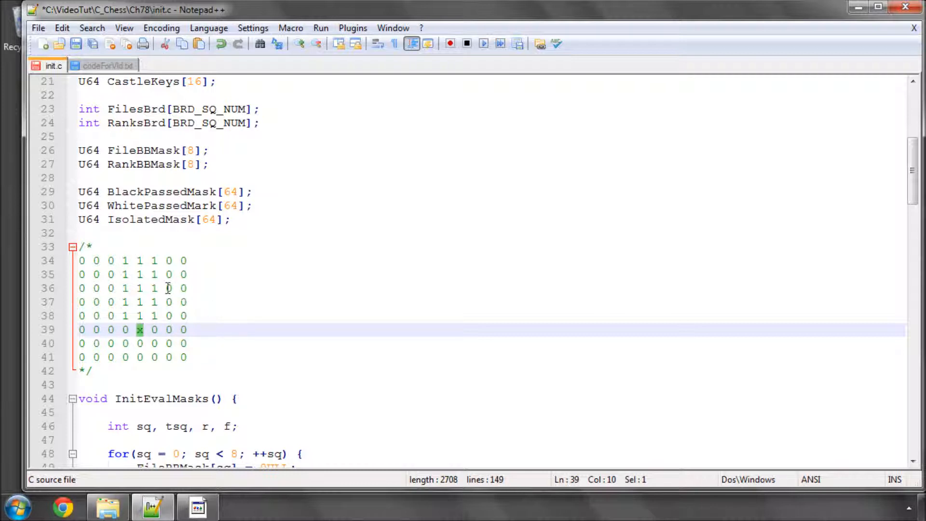
pyautogui.moveTo(140, 331)
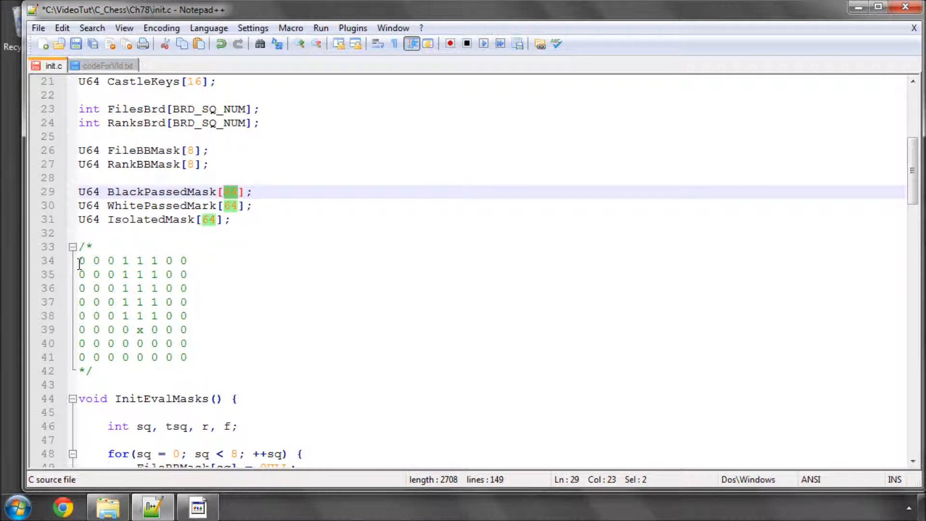
# - Relate the grid to the BlackPassedMask and IsolatedMask declarations, highlighting each name
pyautogui.click(155, 191)
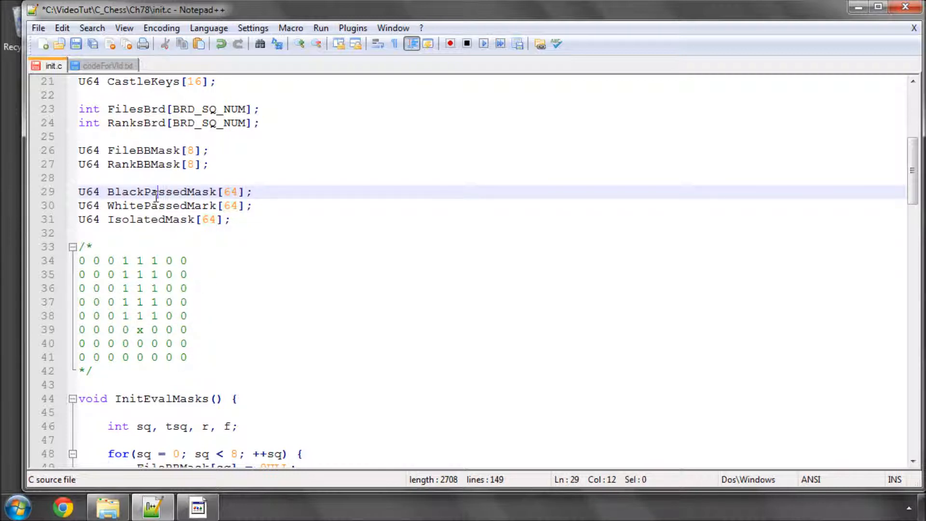
pyautogui.doubleClick(161, 191)
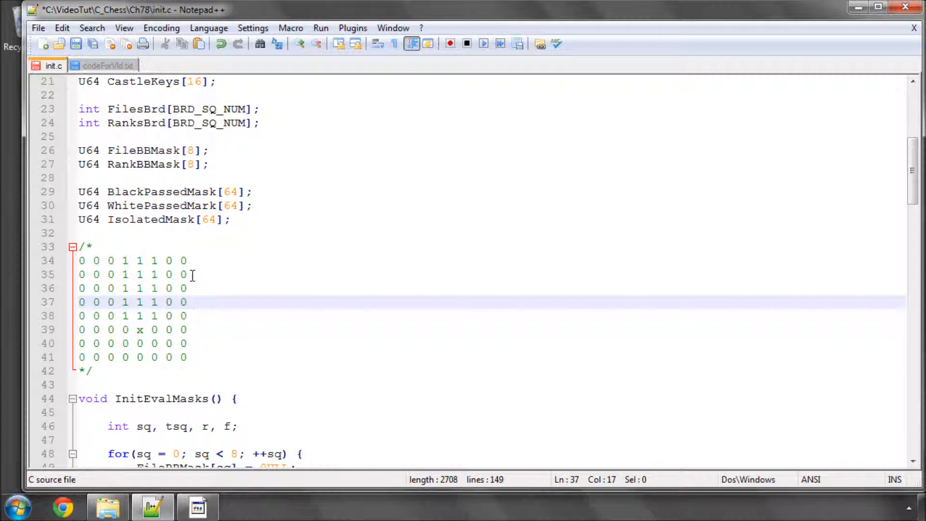
pyautogui.click(194, 302)
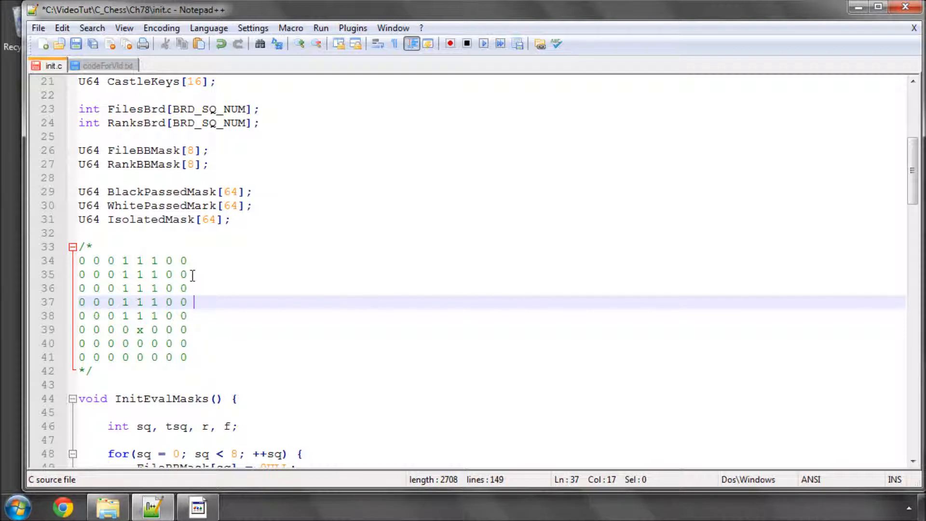
pyautogui.moveTo(176, 219)
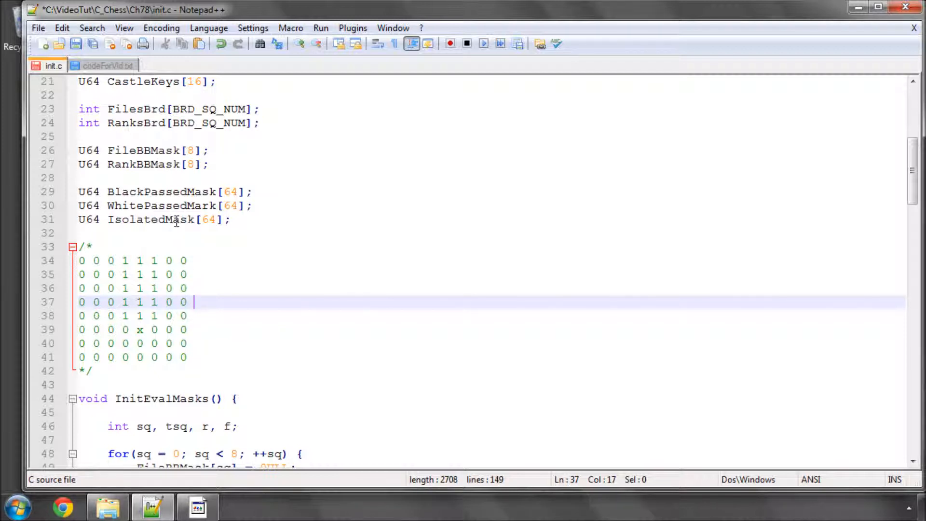
pyautogui.doubleClick(150, 219)
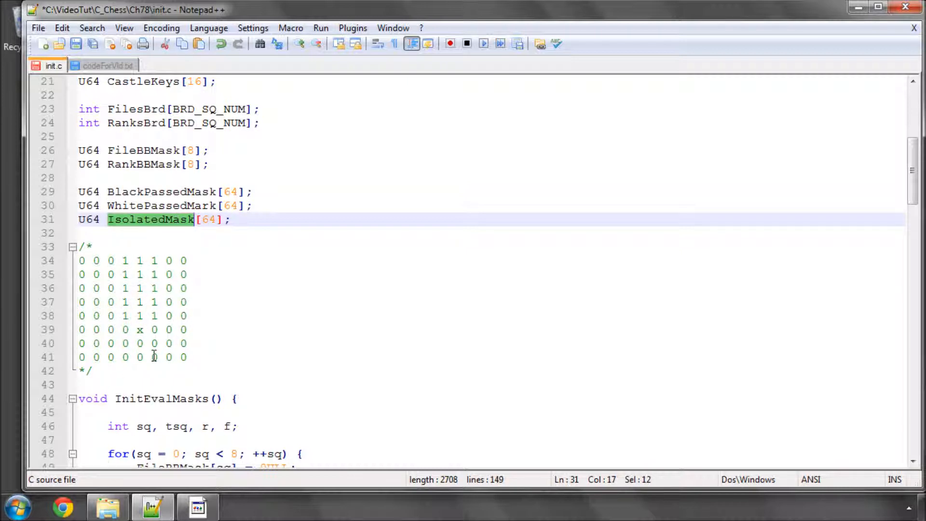
pyautogui.moveTo(122, 261)
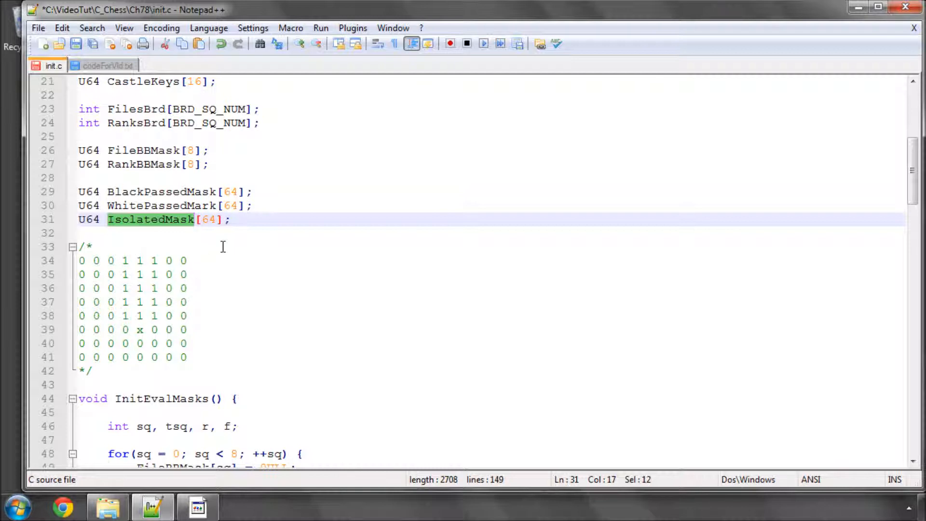
pyautogui.moveTo(156, 289)
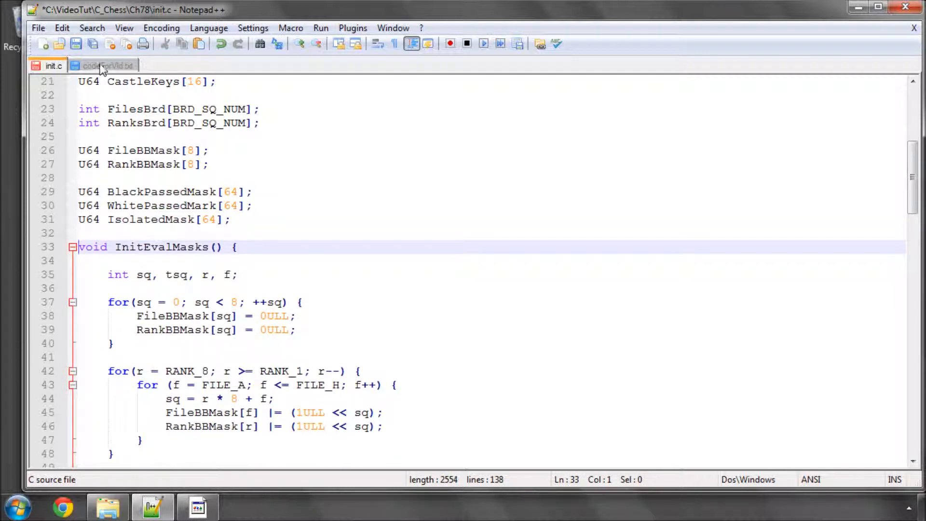
# - Paste the 64-square reset loop zeroing the three masks into InitEvalMasks, then copy the mask-building loop from codeForVid.txt
pyautogui.click(103, 65)
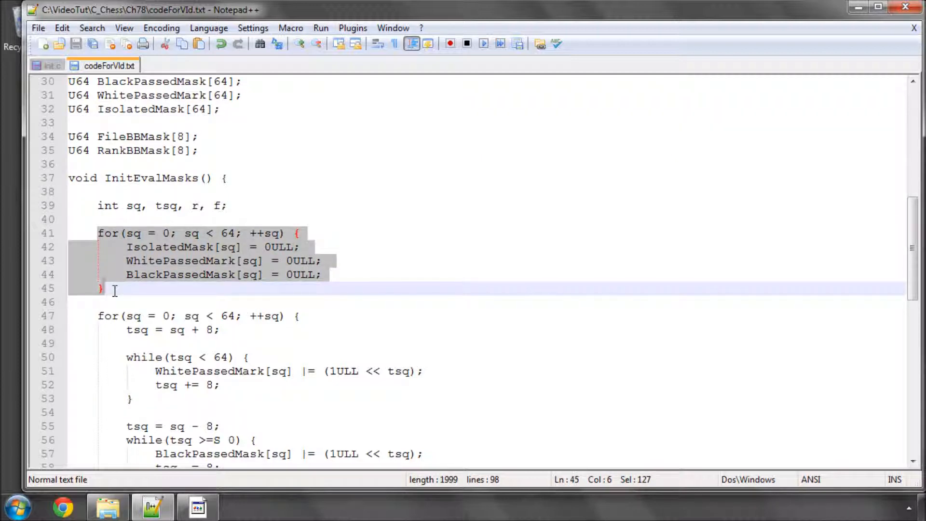
pyautogui.click(53, 65)
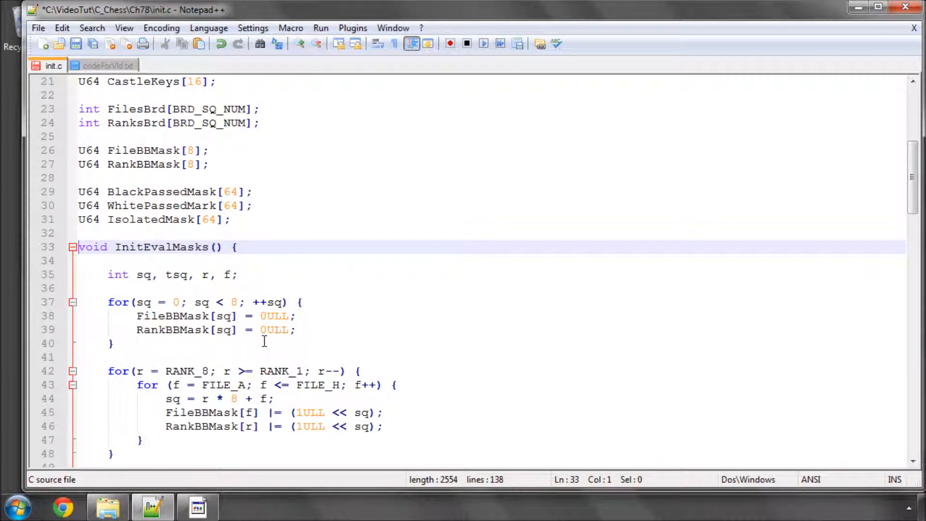
pyautogui.scroll(-3)
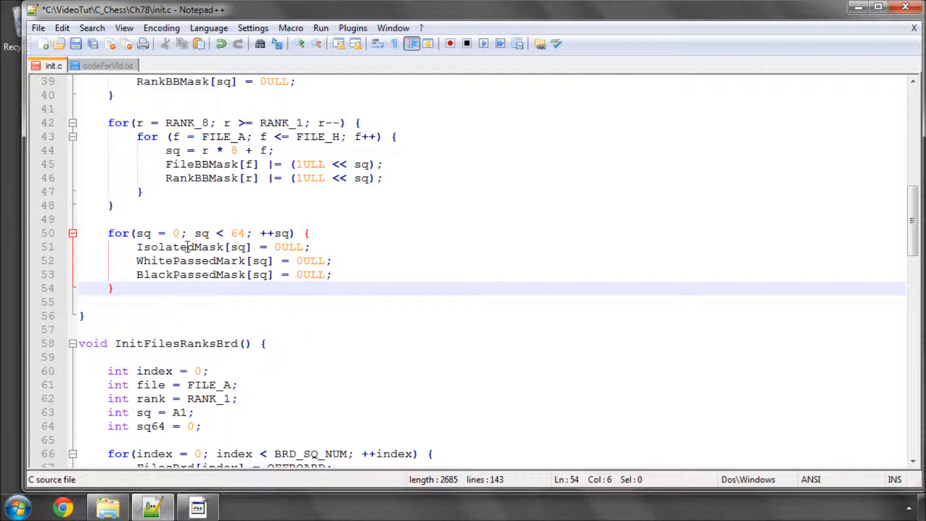
pyautogui.click(105, 66)
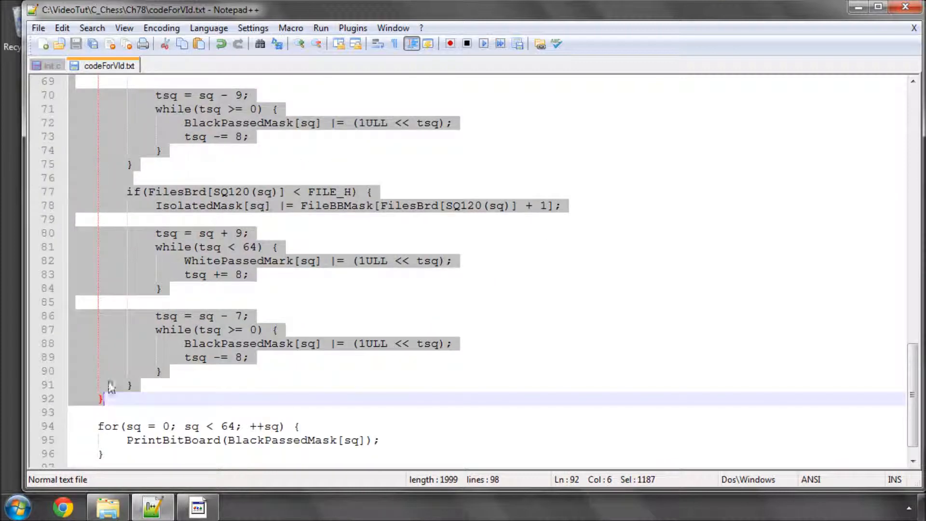
pyautogui.click(45, 64)
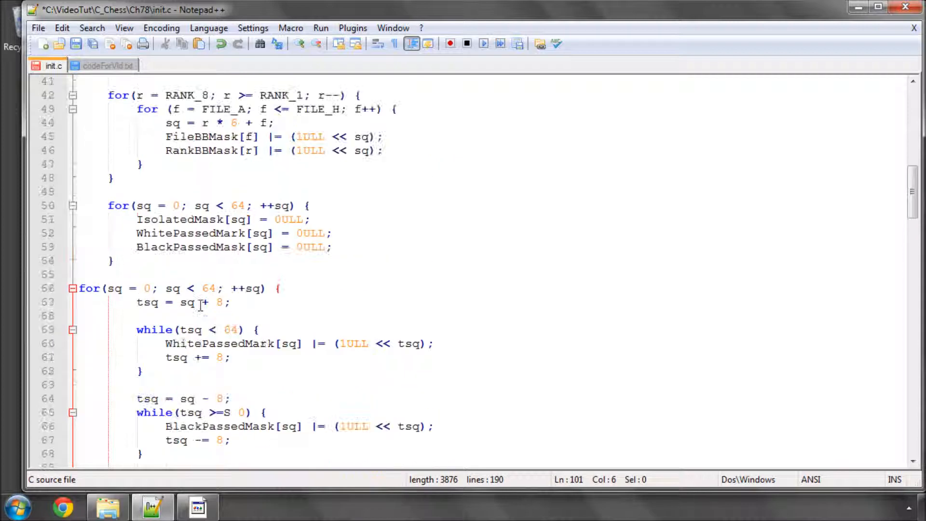
# - Indent the pasted for loop over squares 0 to 64 and delete the stray S so the condition reads tsq >= 0
pyautogui.click(148, 288)
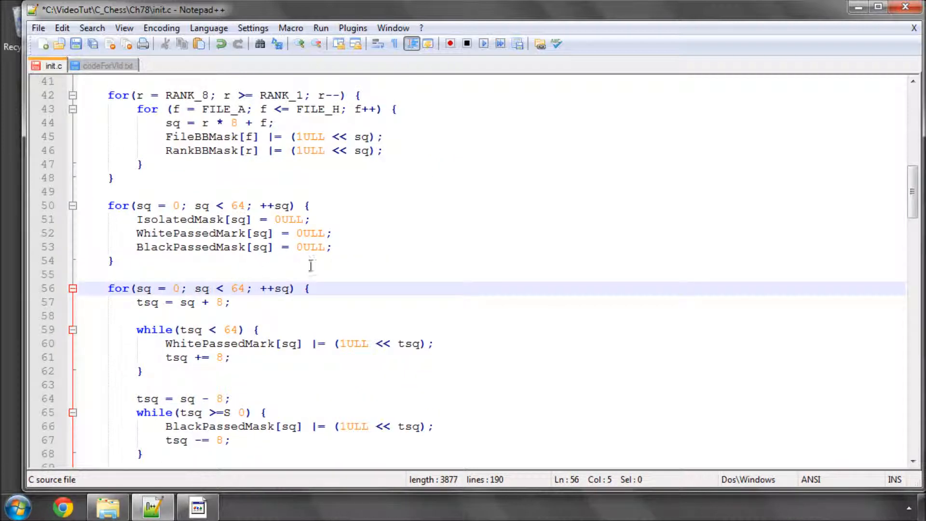
pyautogui.doubleClick(176, 289)
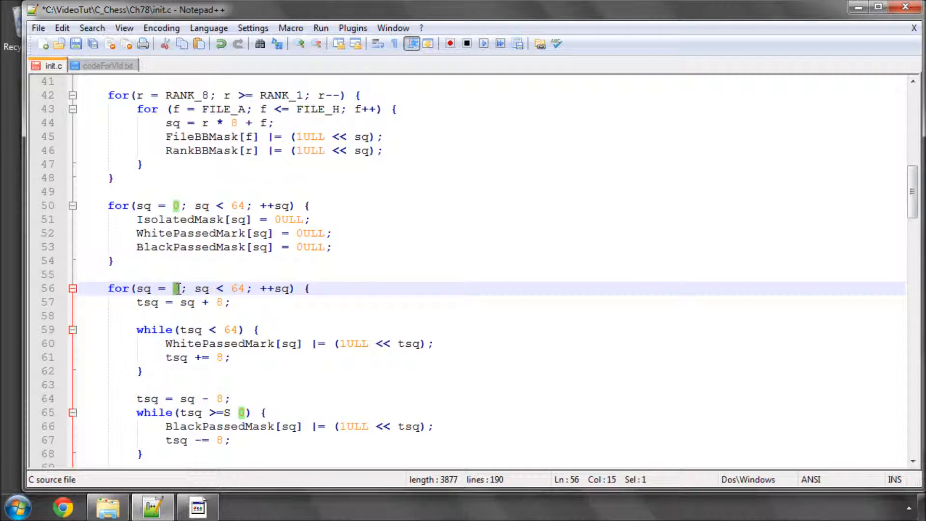
pyautogui.moveTo(222, 312)
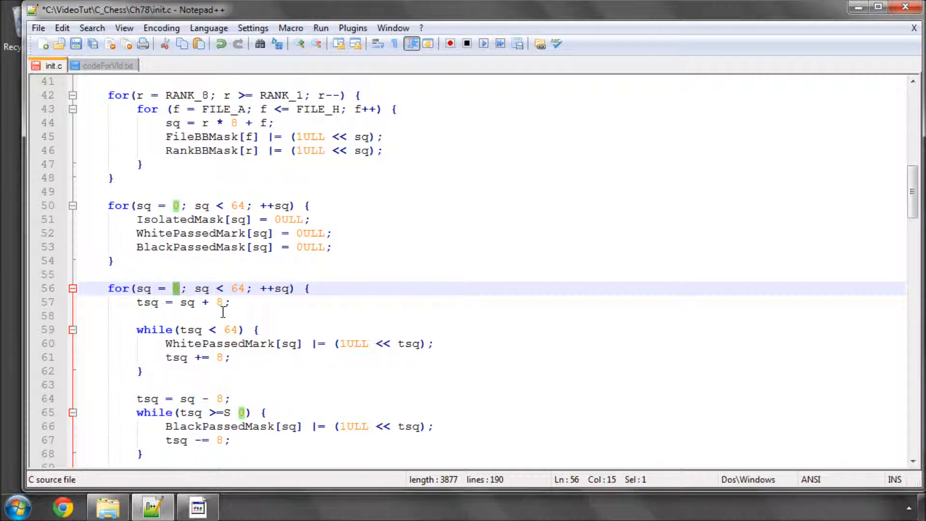
pyautogui.scroll(-3)
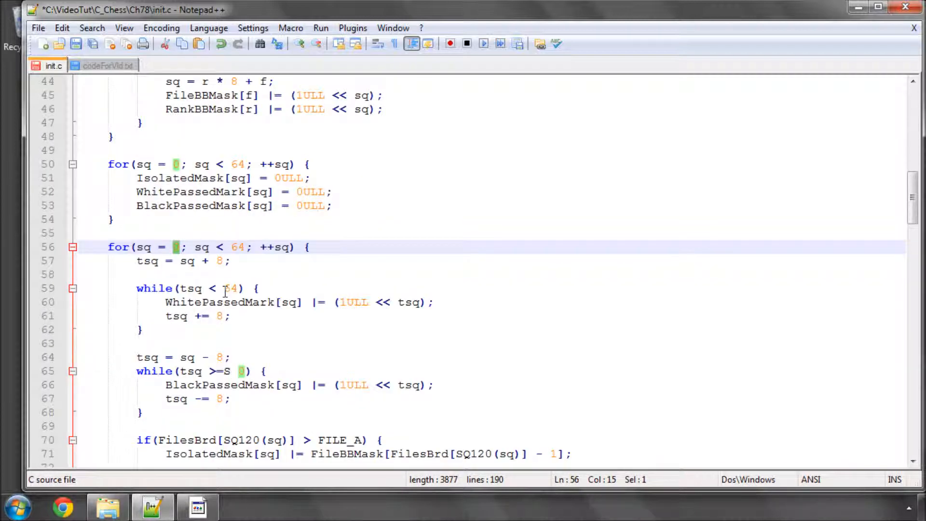
pyautogui.doubleClick(230, 288)
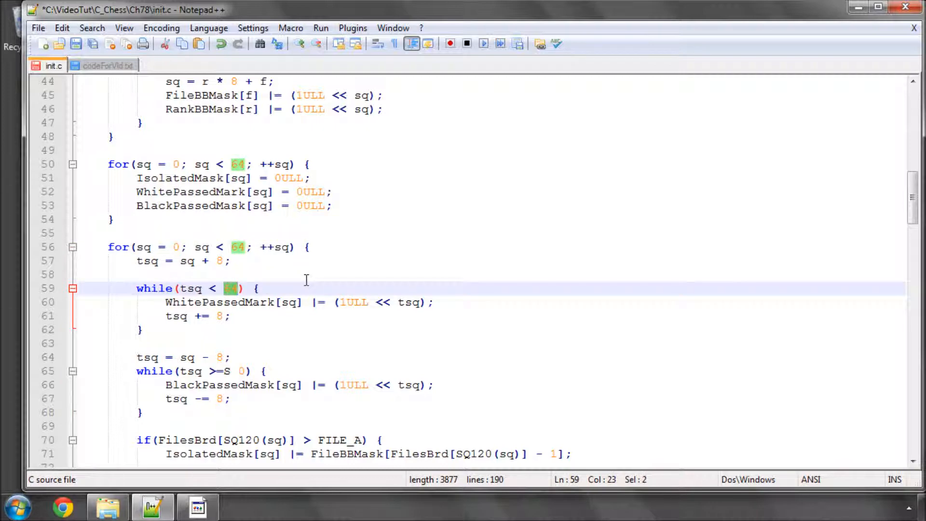
pyautogui.scroll(-3)
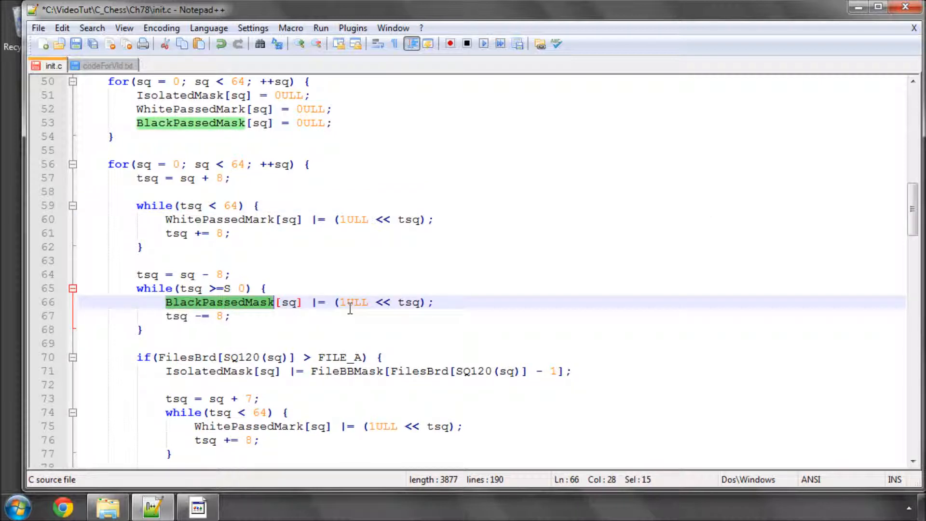
pyautogui.click(315, 288)
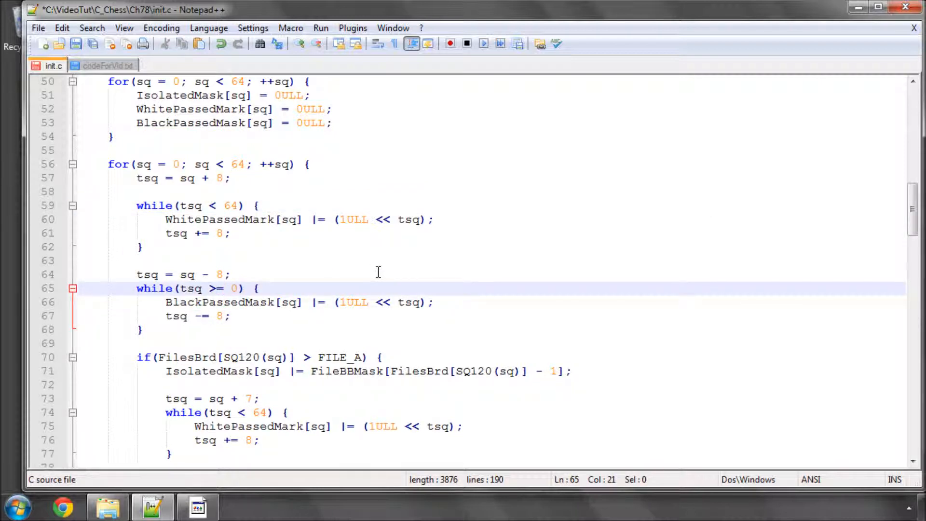
# - Review the FILE_A and FILE_H isolated-mask branches and the black mask loop's decrement
pyautogui.scroll(-3)
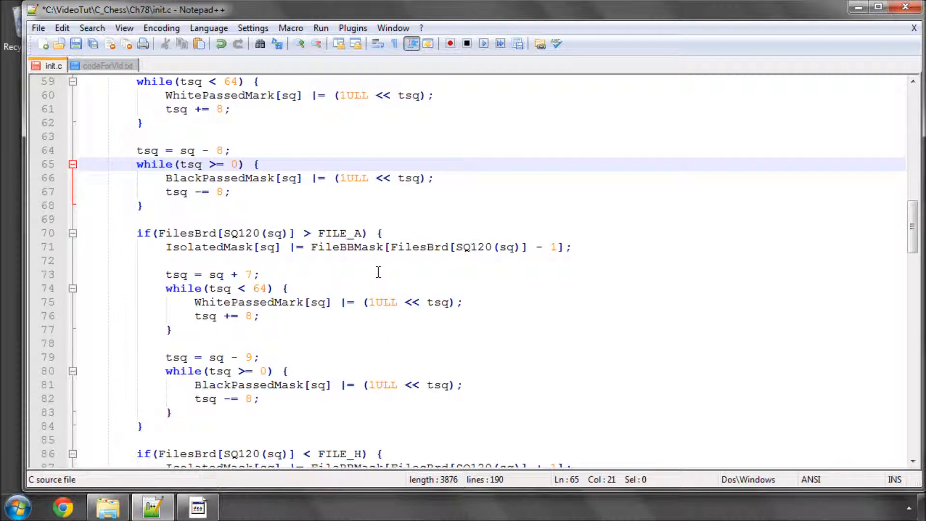
pyautogui.moveTo(334, 236)
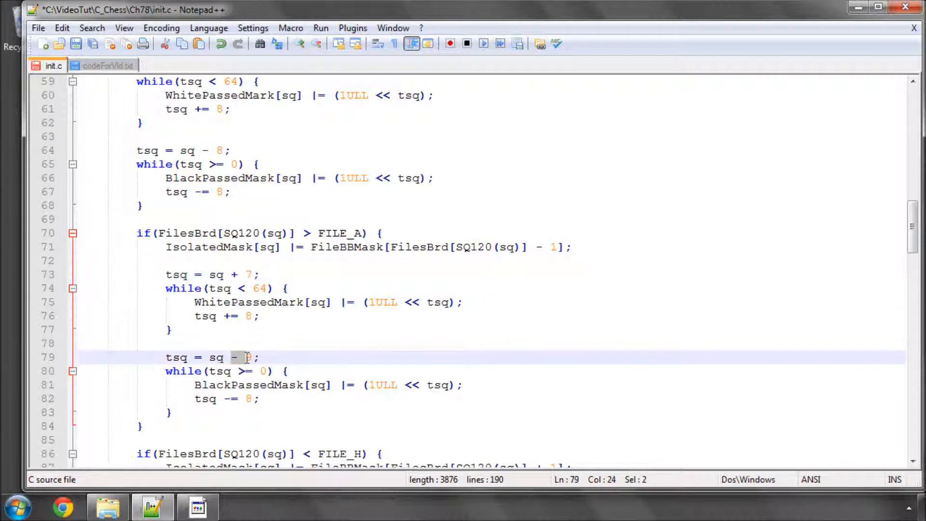
pyautogui.doubleClick(339, 233)
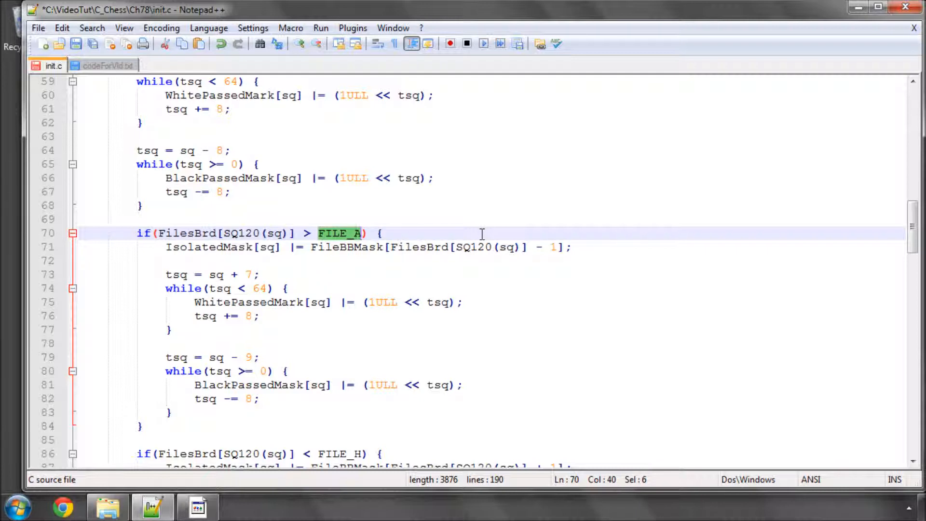
pyautogui.doubleClick(231, 399)
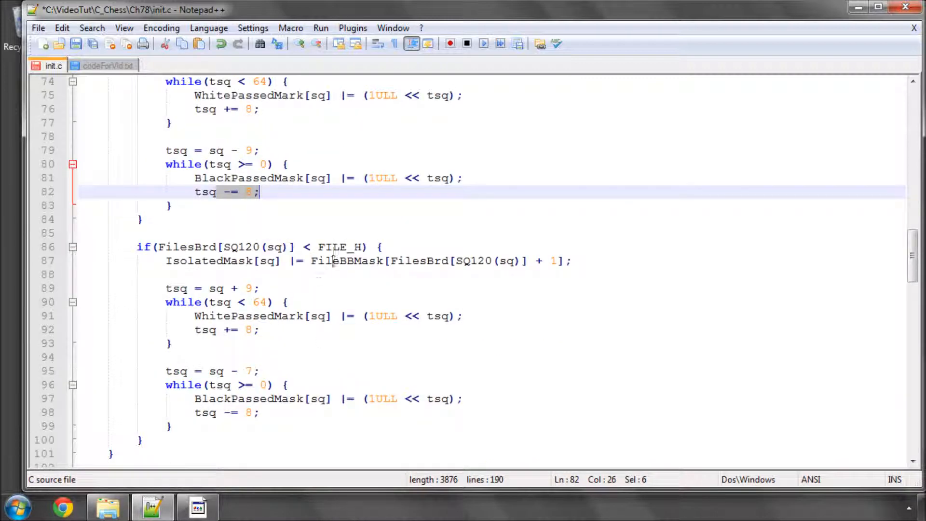
pyautogui.doubleClick(341, 247)
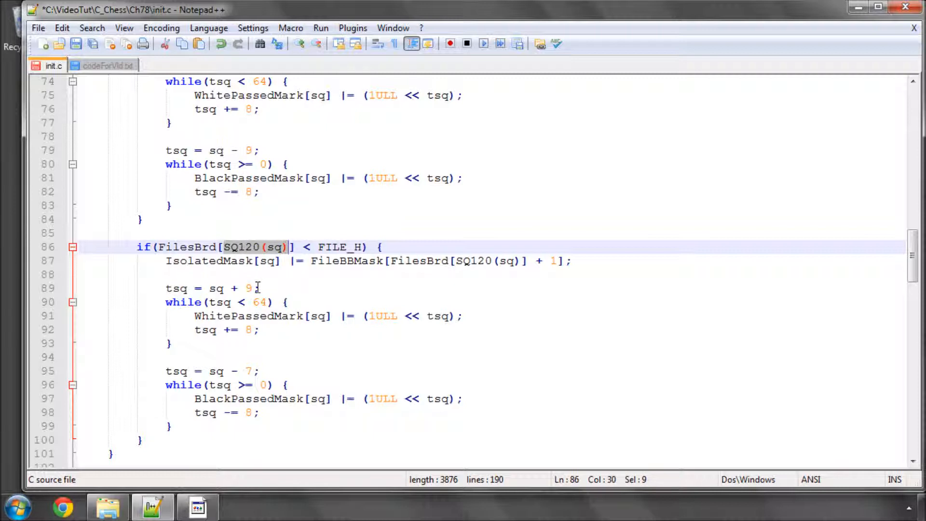
# - Highlight every use of SQ120 and FilesBrd in the loops, then bring up the codeForVid.txt notes
pyautogui.doubleClick(241, 247)
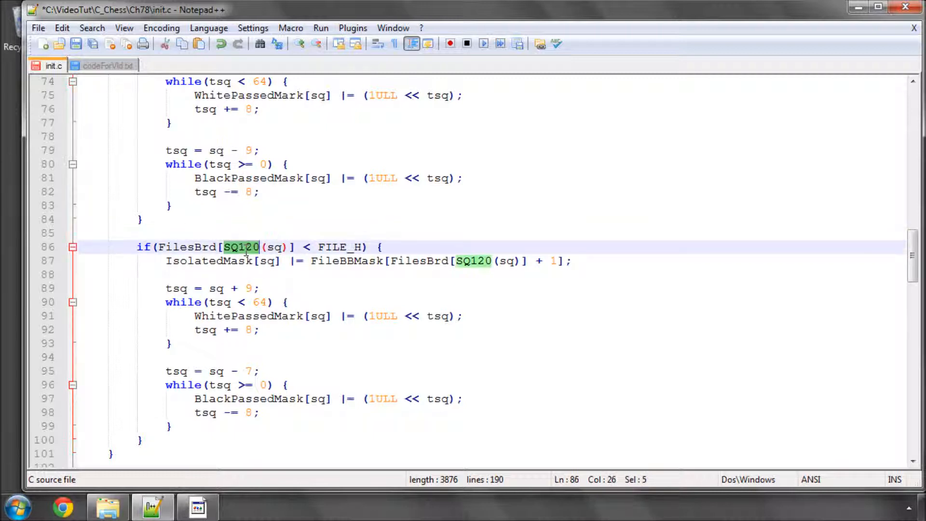
pyautogui.doubleClick(187, 247)
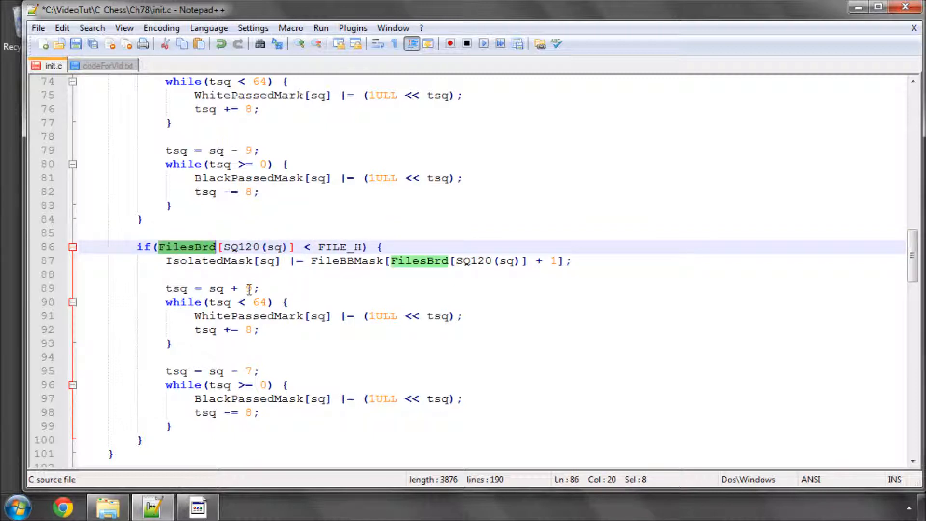
pyautogui.doubleClick(241, 247)
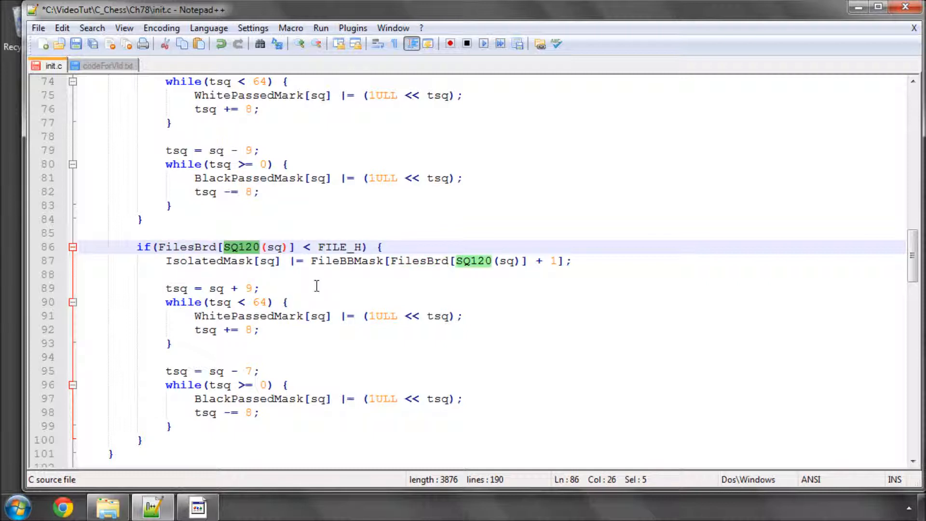
pyautogui.click(259, 371)
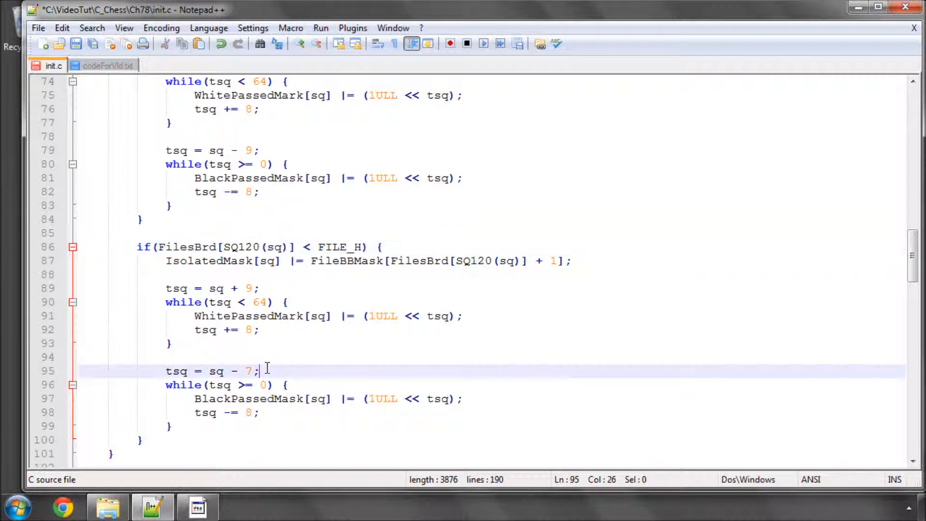
pyautogui.click(104, 65)
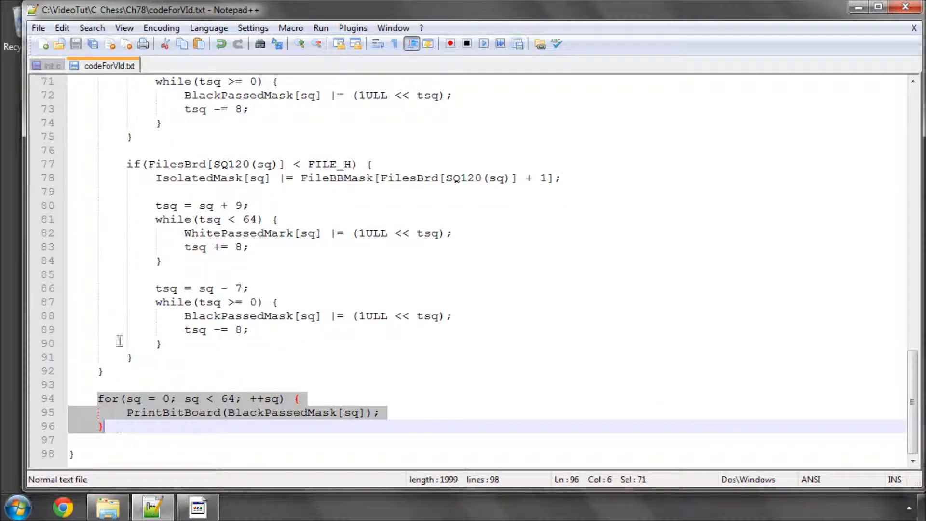
# - Paste the BlackPassedMask PrintBitBoard loop after the mask loops in init.c, save, and bring up the project folder
pyautogui.click(46, 65)
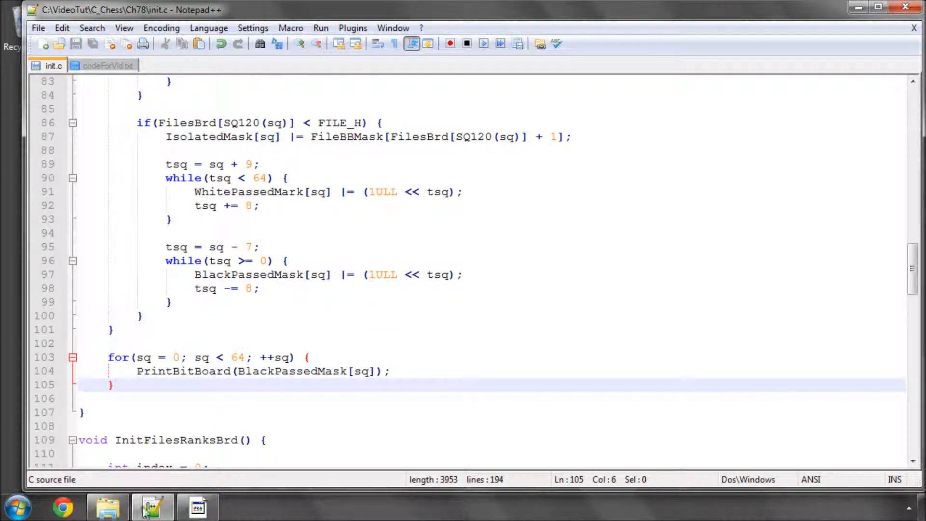
pyautogui.click(108, 507)
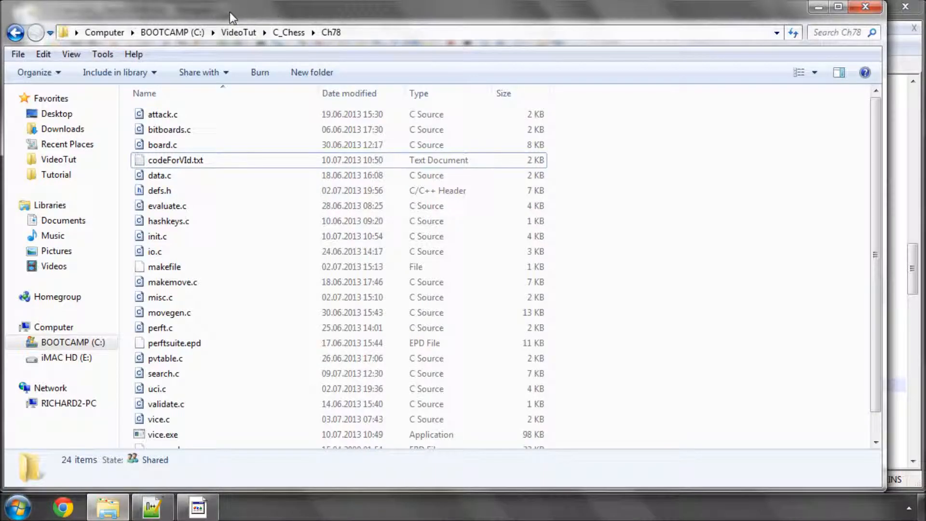
pyautogui.moveTo(818, 9)
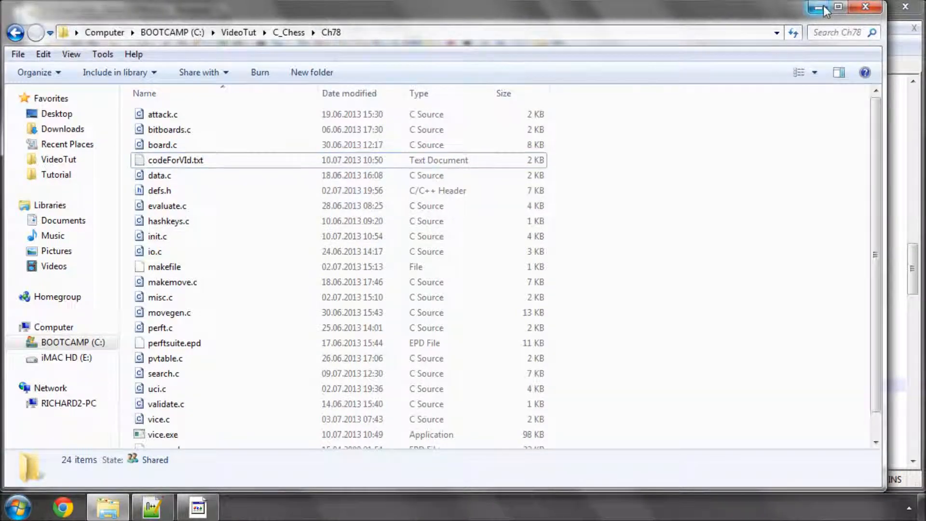
# - Minimize Explorer and start a cd command in a new command prompt for the Ch78 folder
pyautogui.click(17, 506)
pyautogui.write('cd')
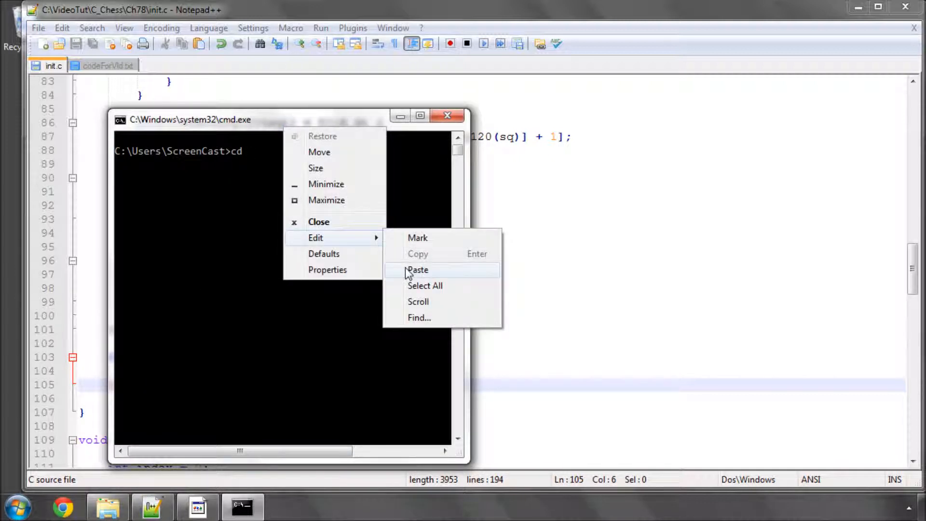
# - cd into the pasted Ch78 path, build with make and run vice, moving the console beside the code
pyautogui.click(418, 270)
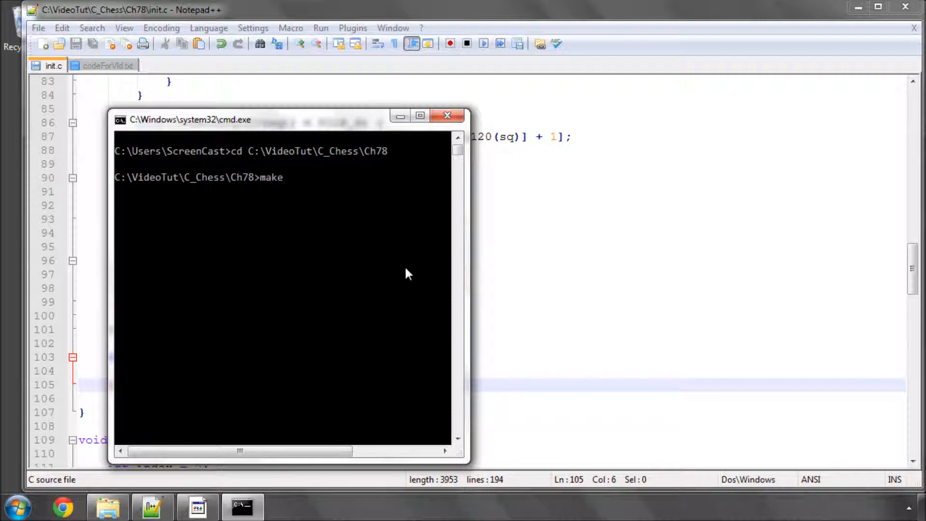
pyautogui.press('Return')
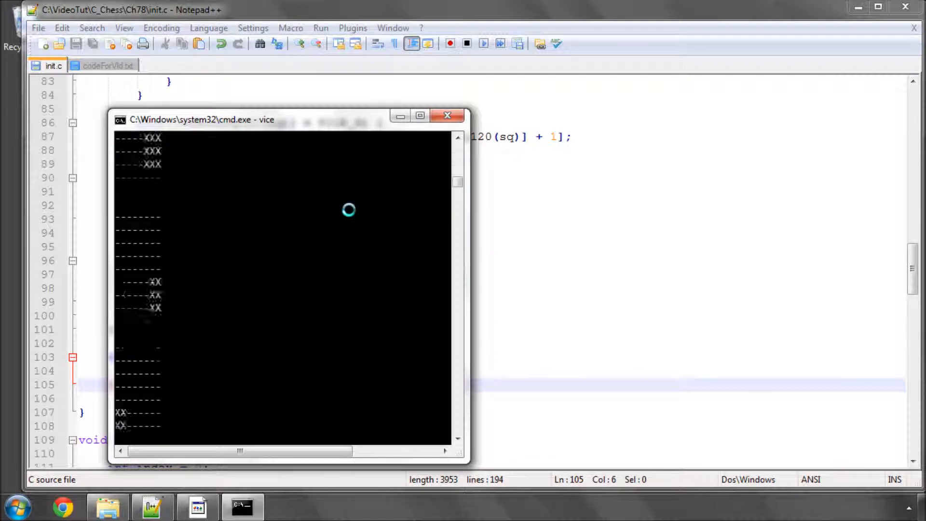
pyautogui.moveTo(200, 120); pyautogui.dragTo(484, 90)
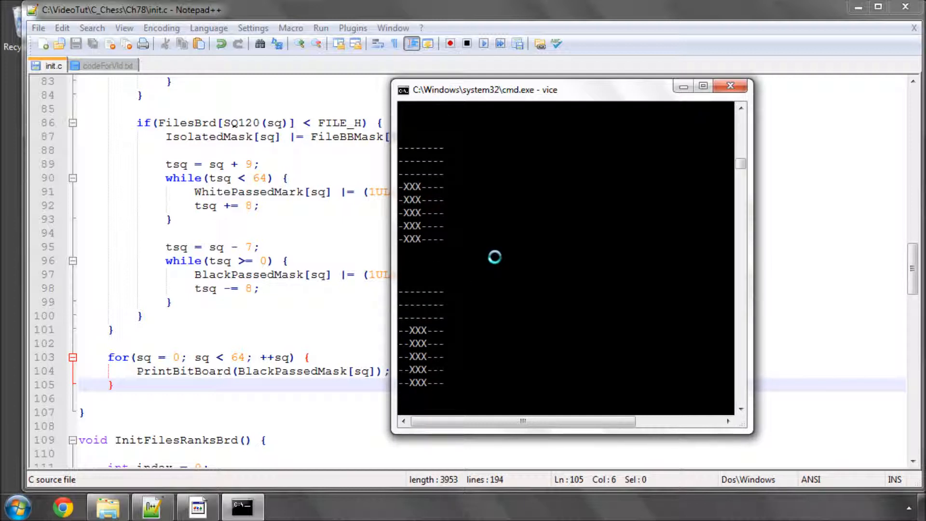
pyautogui.moveTo(547, 227)
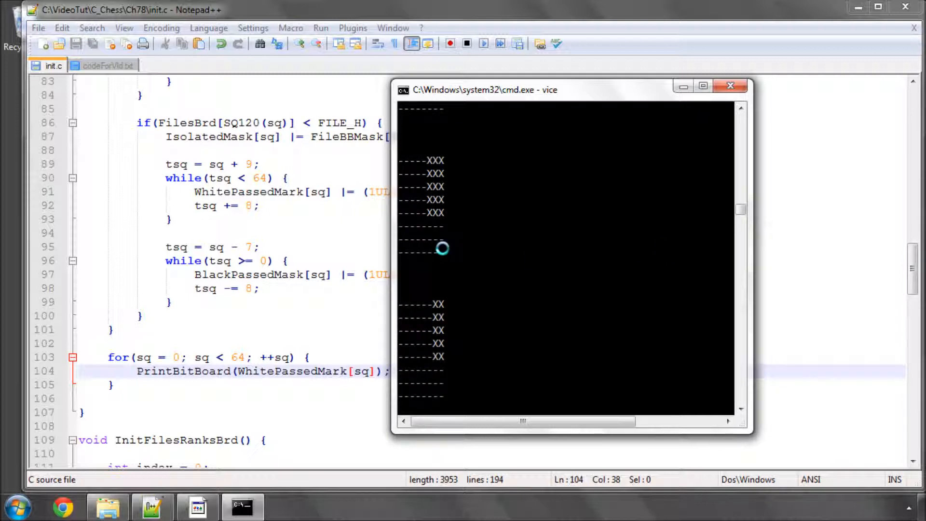
pyautogui.moveTo(436, 225)
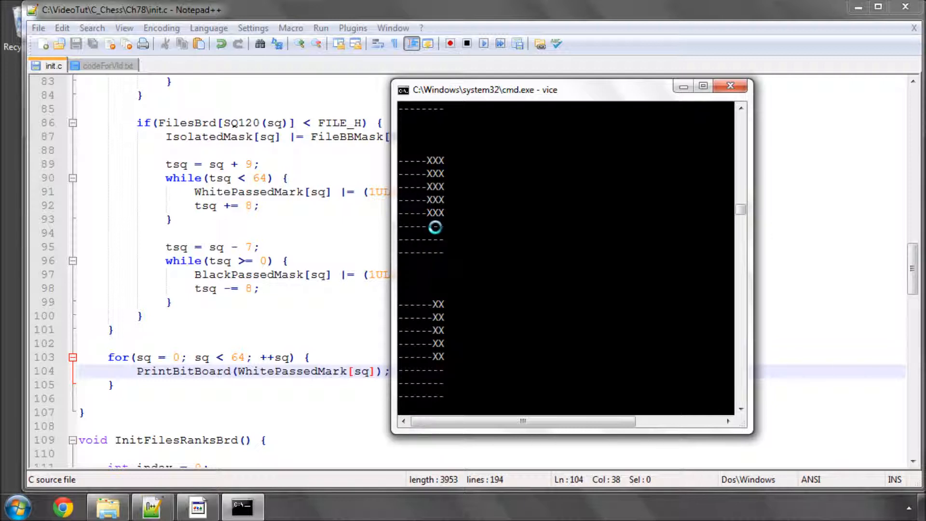
pyautogui.moveTo(447, 186)
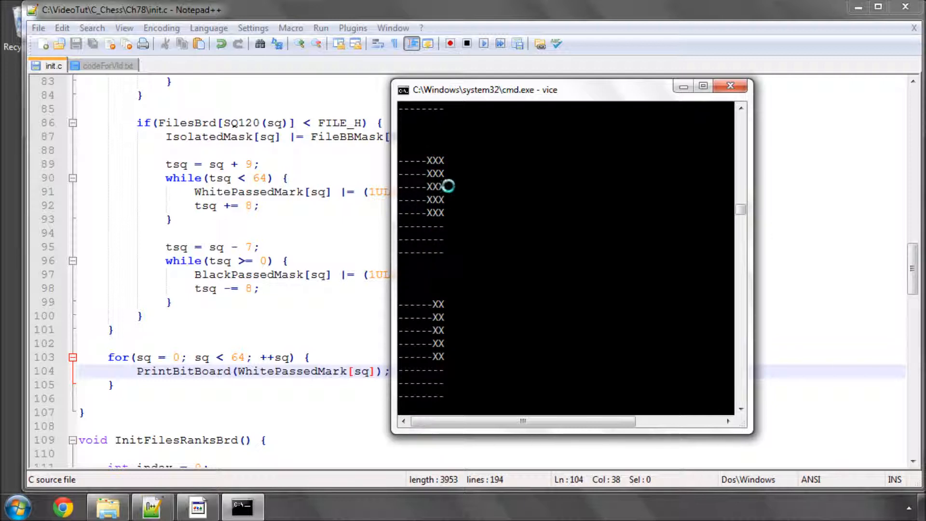
pyautogui.moveTo(425, 180)
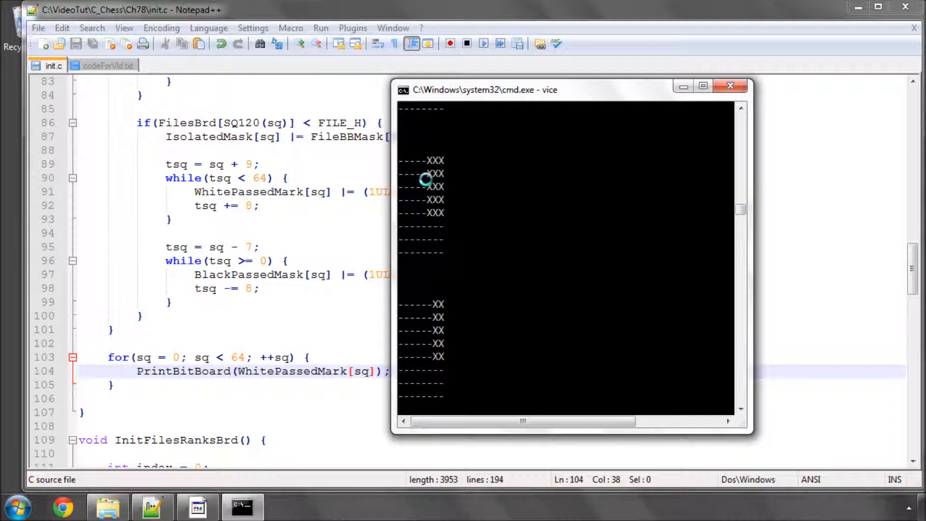
pyautogui.moveTo(461, 238)
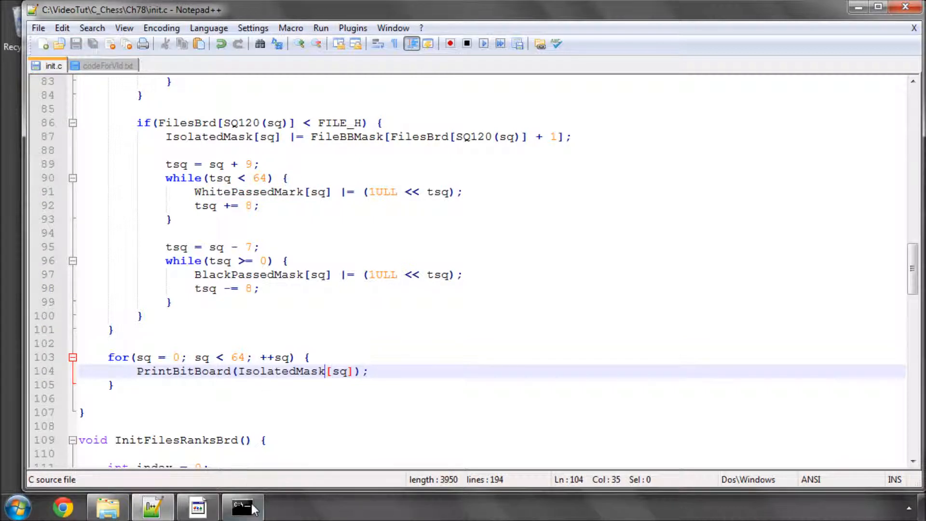
# - Rebuild and run vice in the console and scroll through the printed IsolatedMask bitboards
pyautogui.click(242, 506)
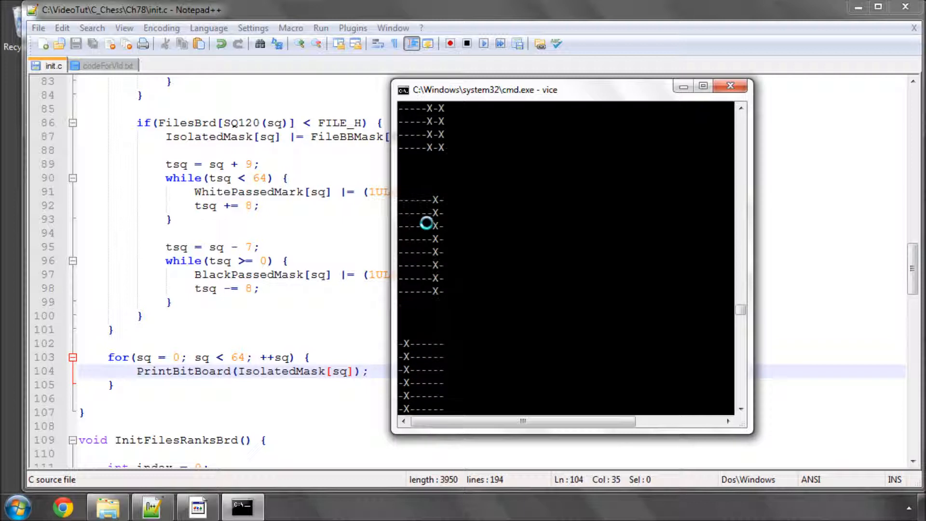
pyautogui.scroll(-3)
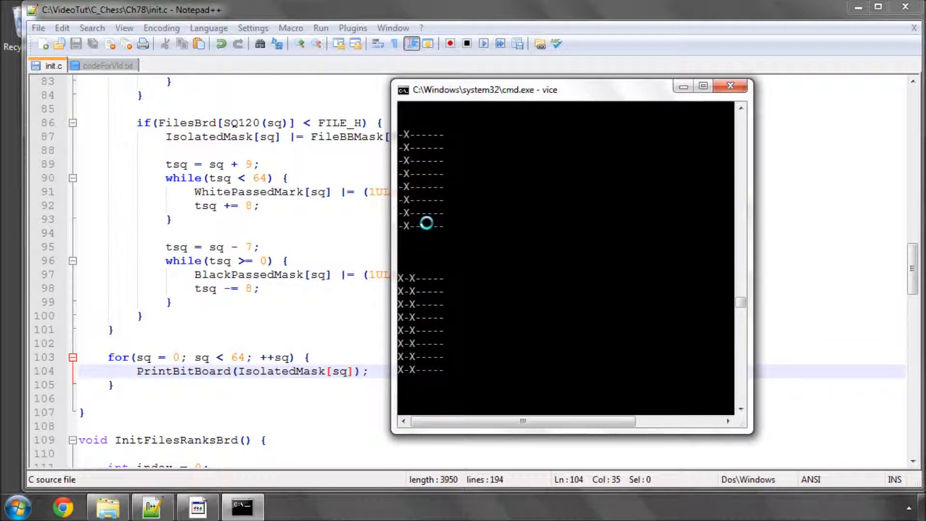